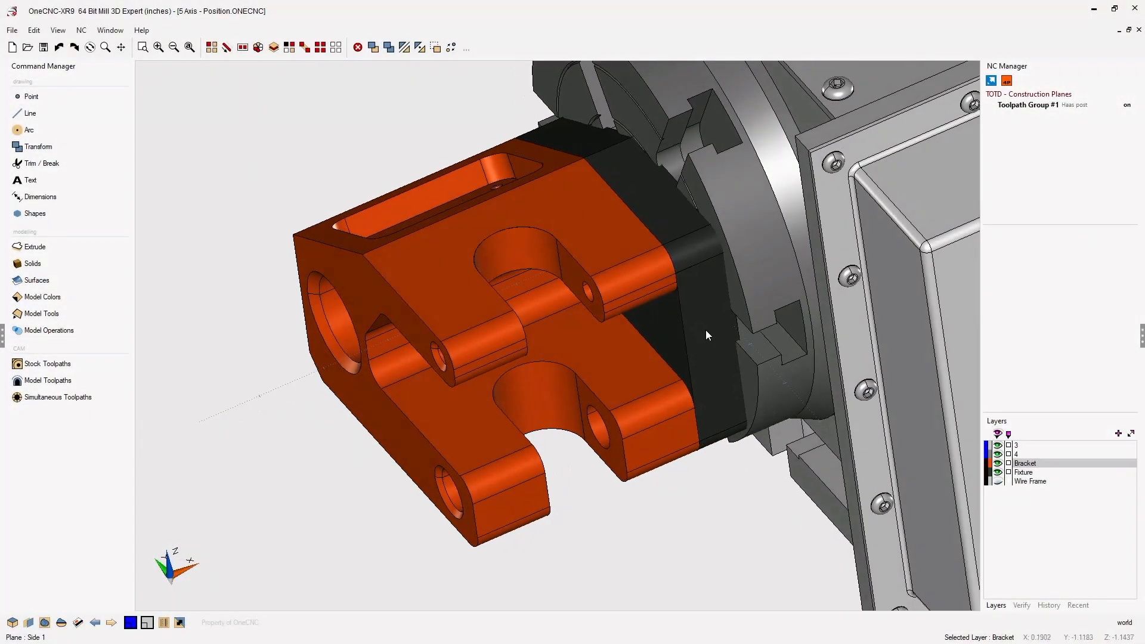
Step: Orbit around the bracket and save the current construction plane as 'Side 1'
drag(706, 335, 739, 331)
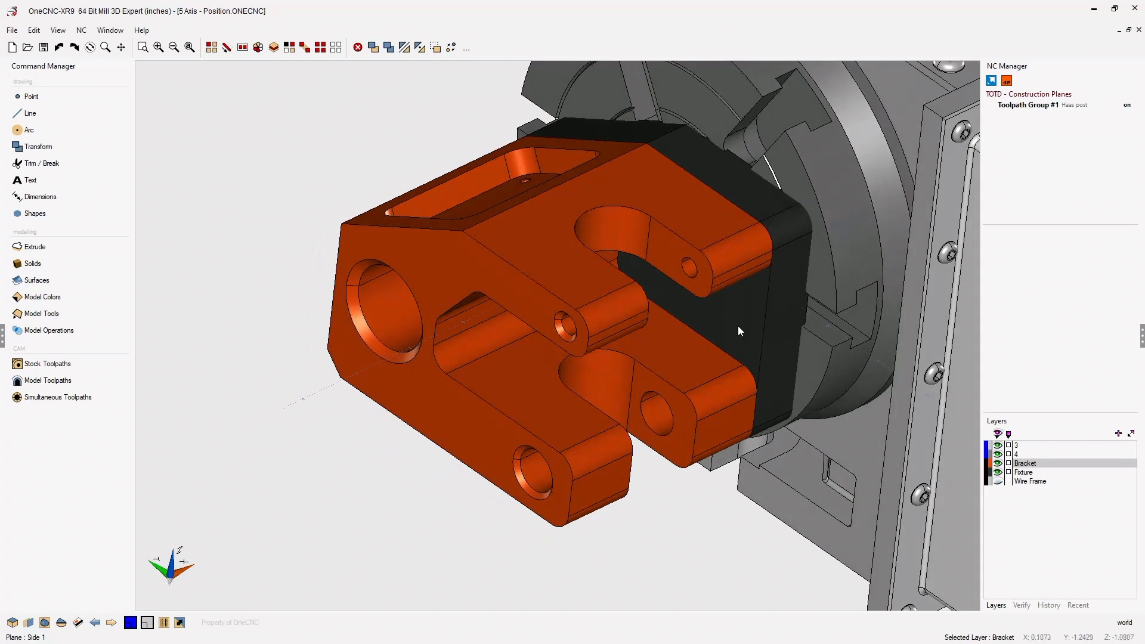
drag(738, 331, 717, 342)
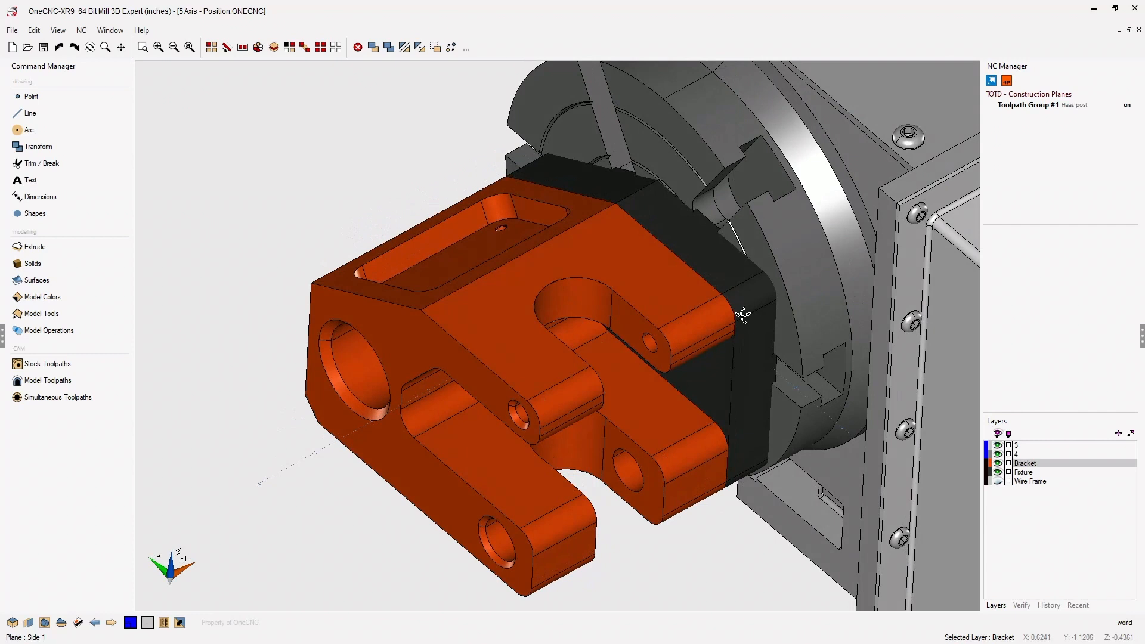
mouse_move(750, 226)
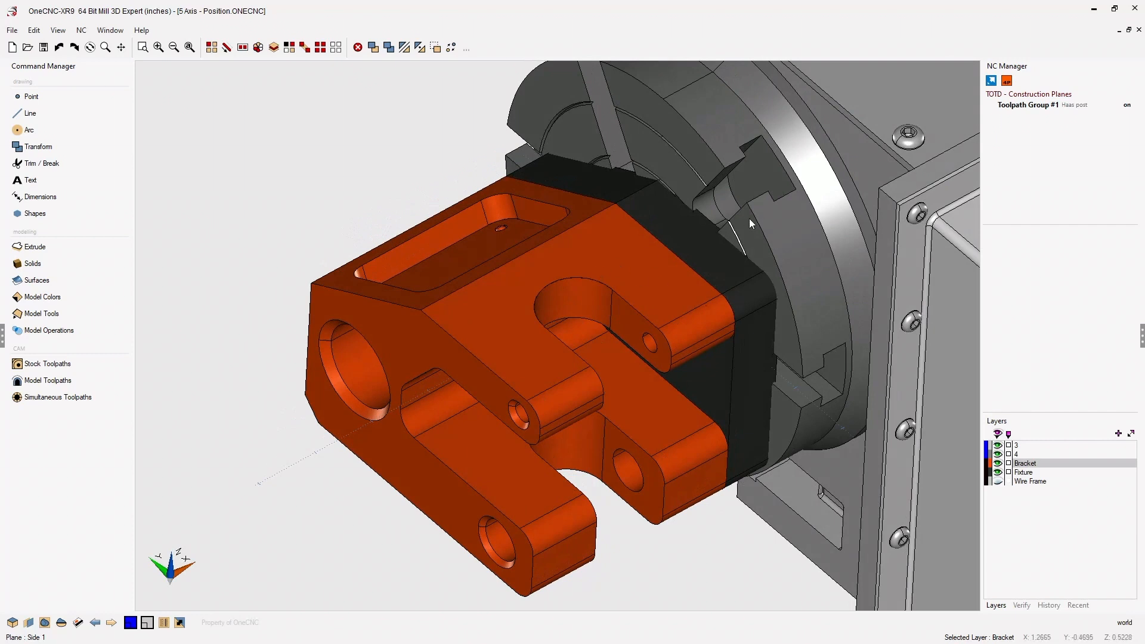
mouse_move(714, 259)
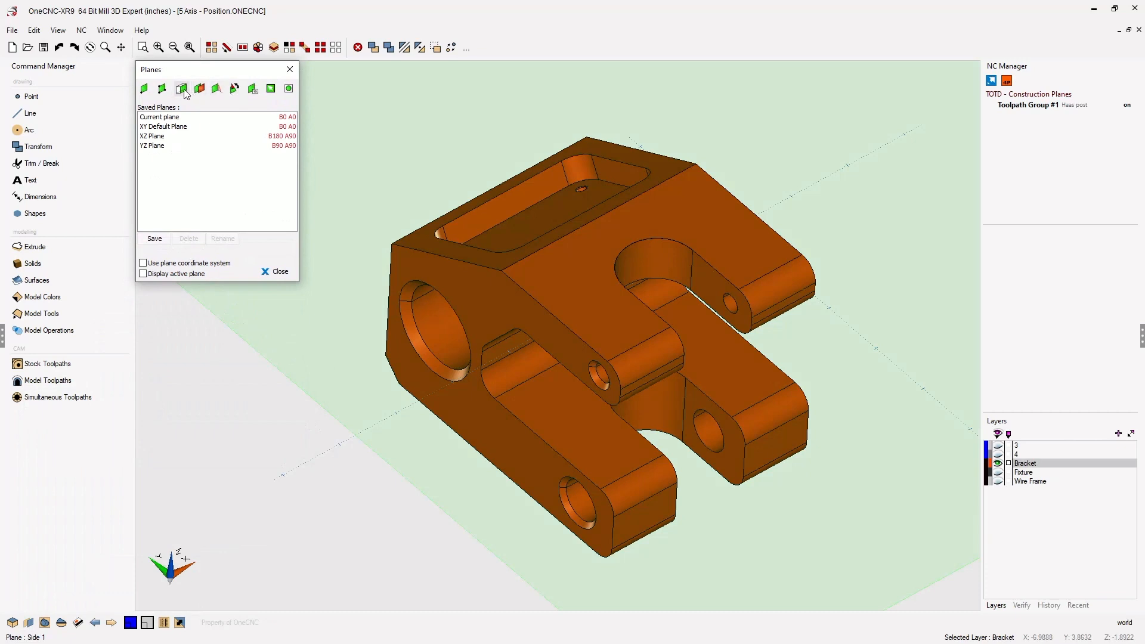
mouse_move(182, 89)
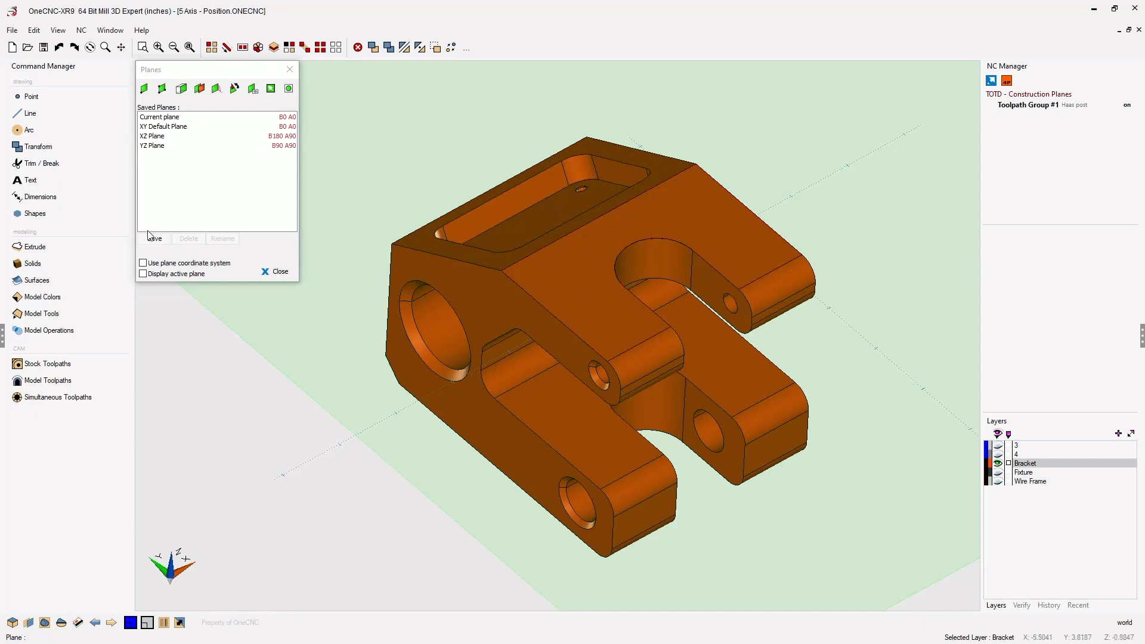
click(154, 239)
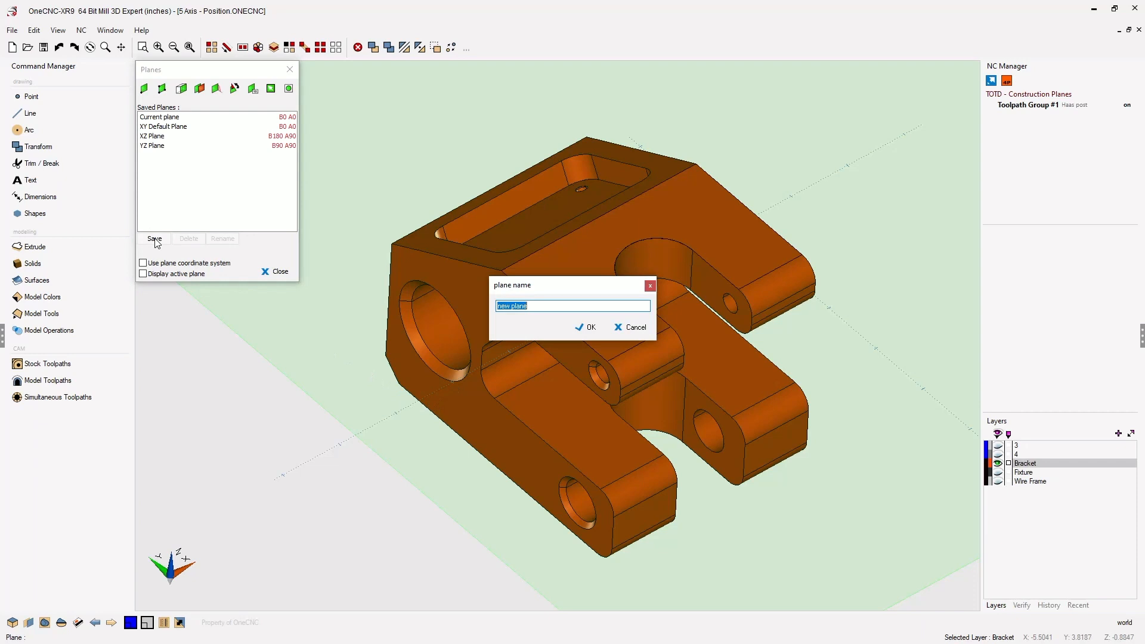
text(Side 1)
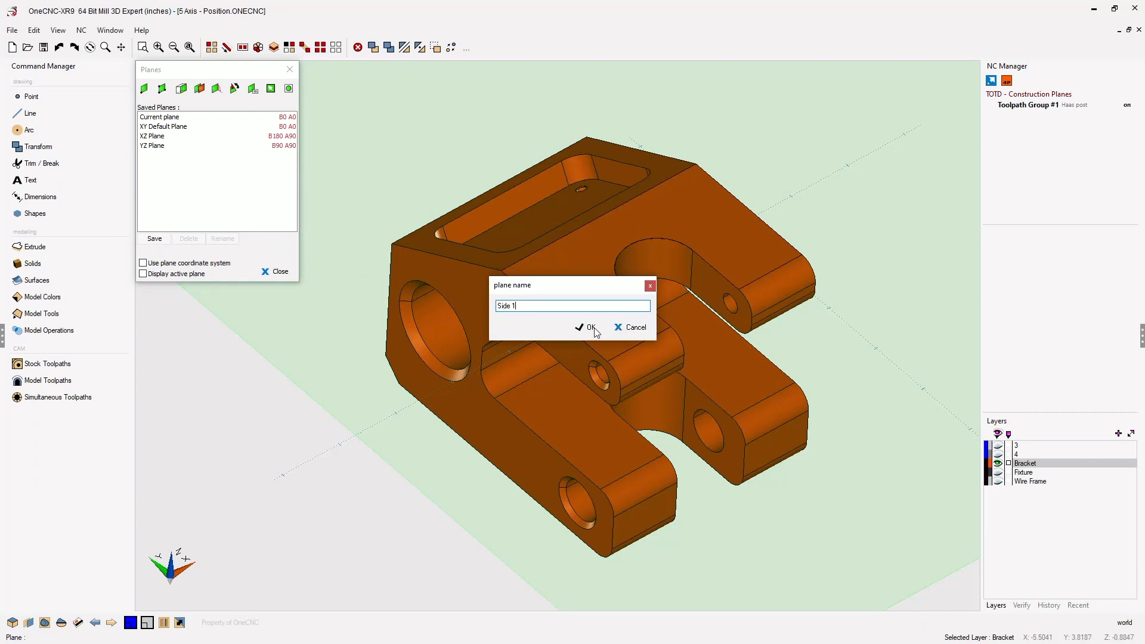
click(588, 326)
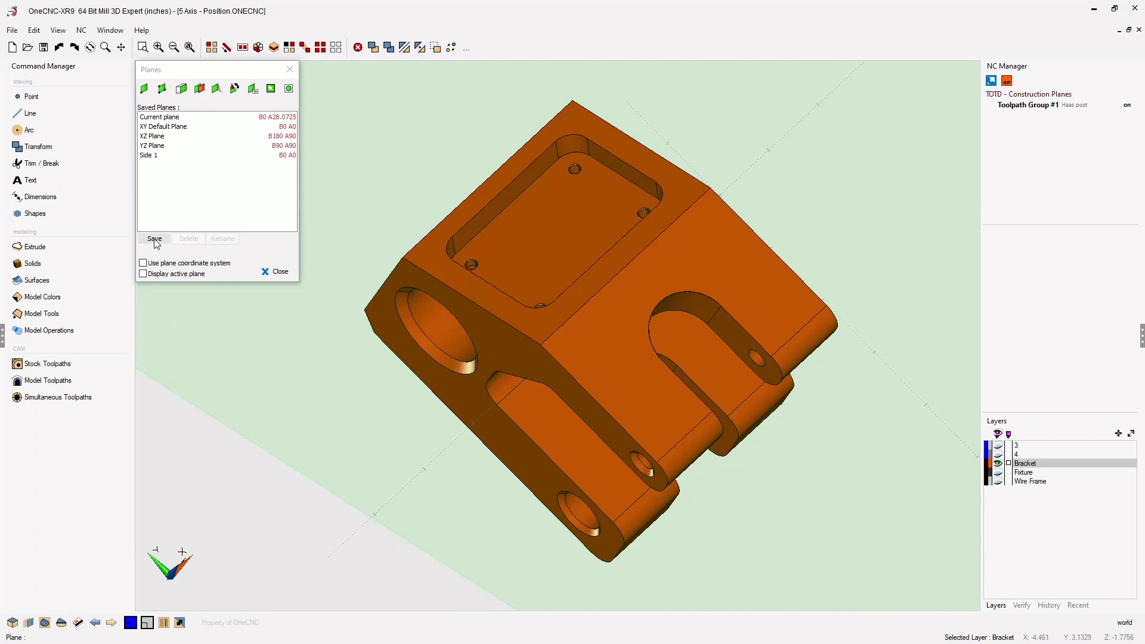
Step: Save the tilted plane facing the pocket face as 'Side 2'
click(155, 239)
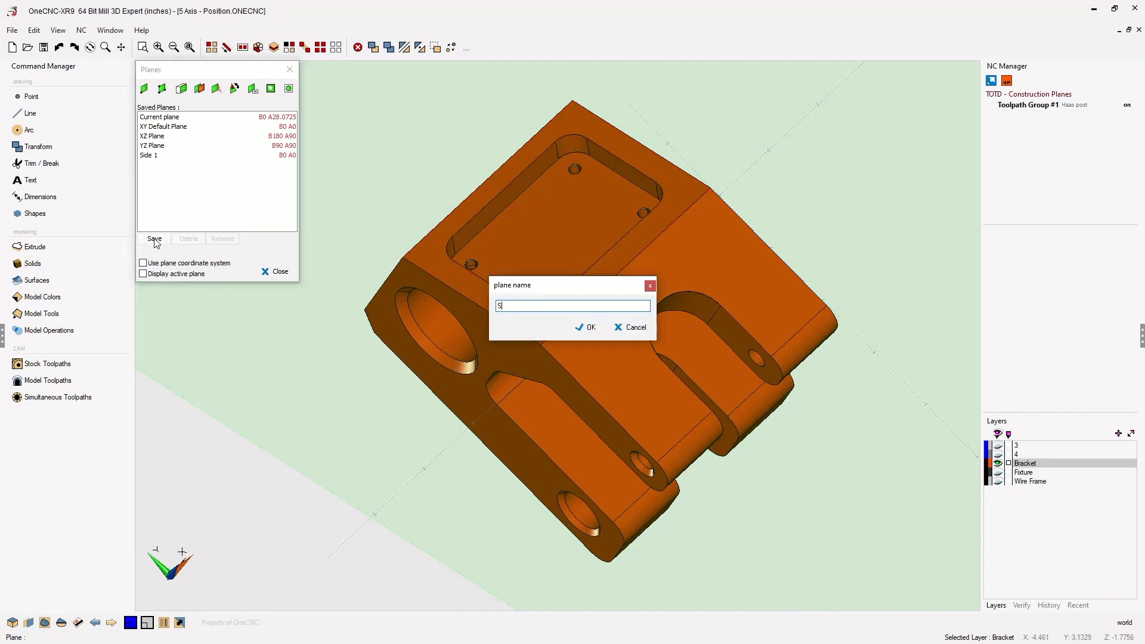
text(ide 2)
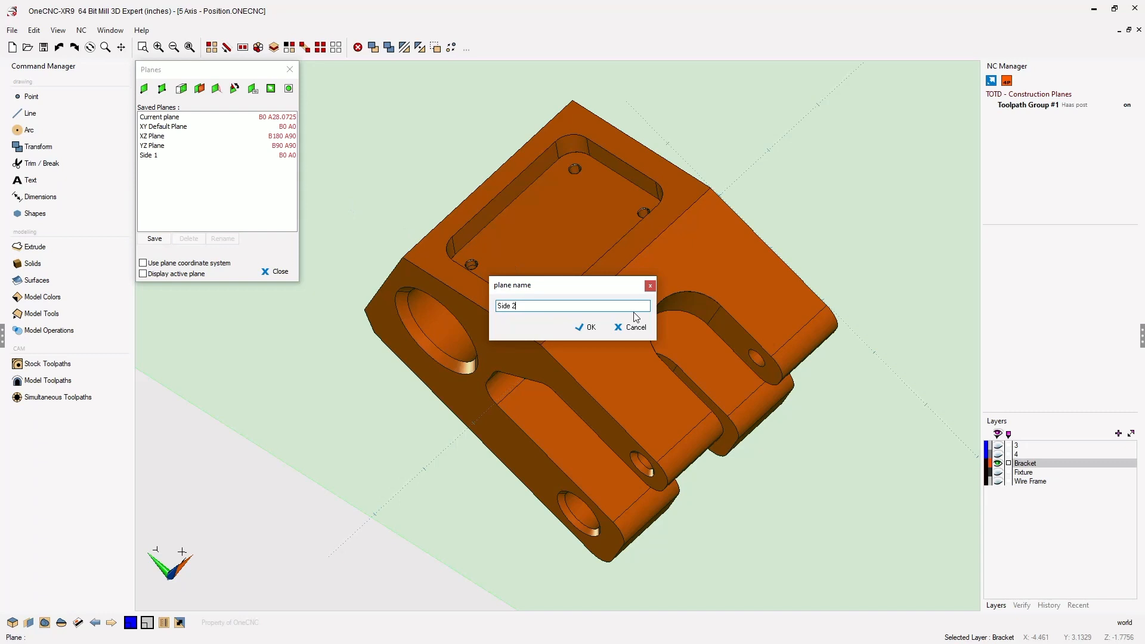
click(586, 327)
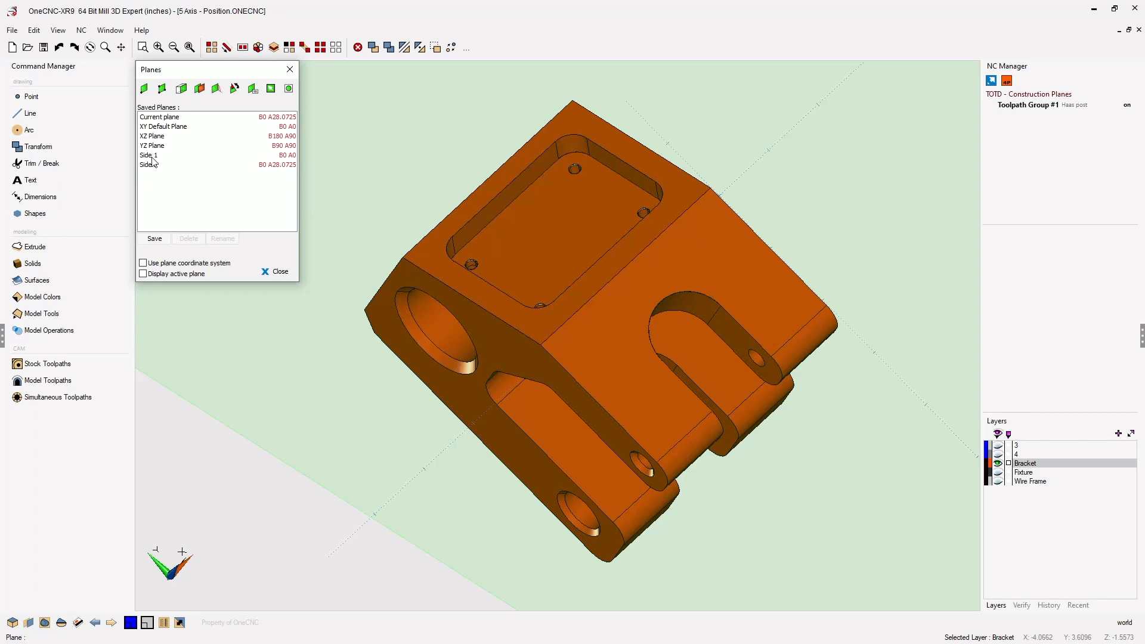
mouse_move(155, 169)
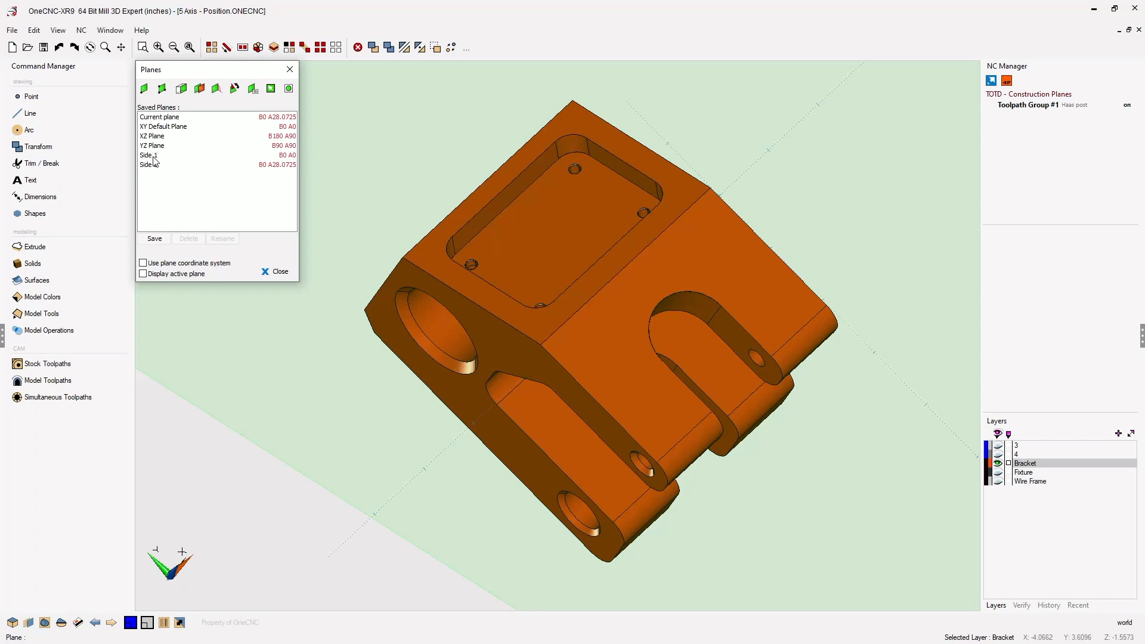
Step: On plane Side 1, profile the bracket outline with default settings, creating 1:Profile Basic
click(155, 155)
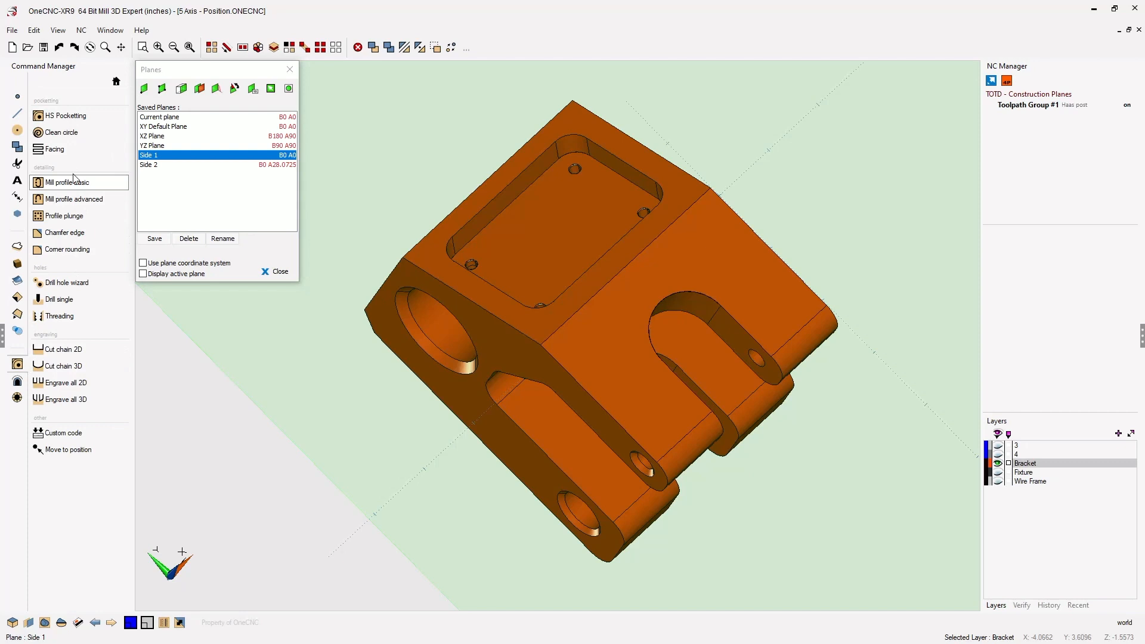
click(72, 182)
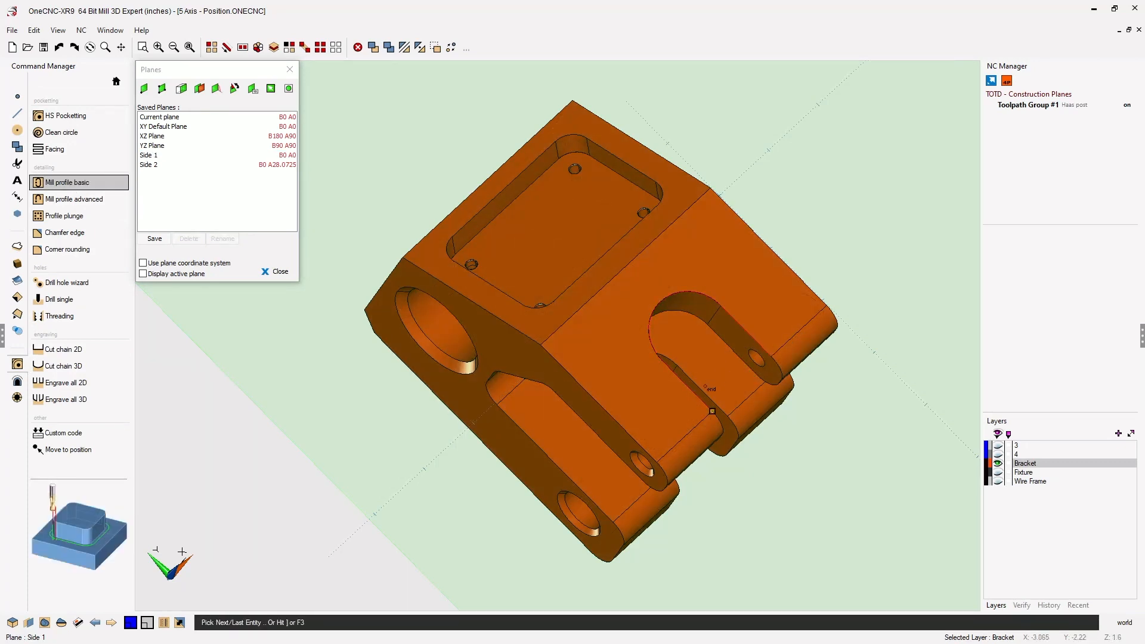
click(66, 182)
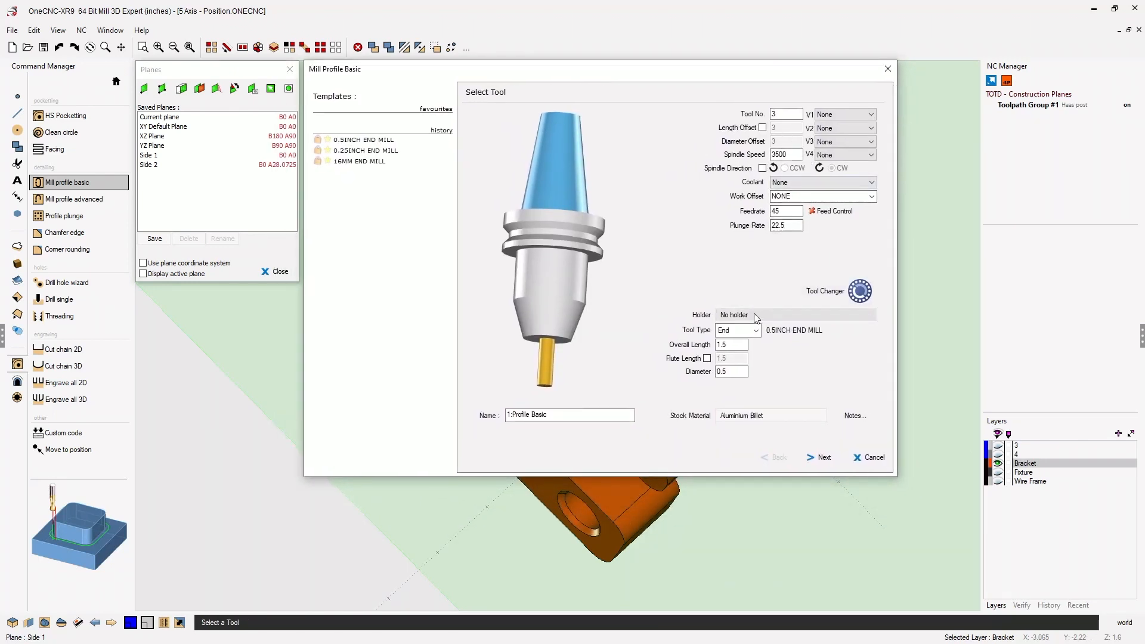
click(823, 457)
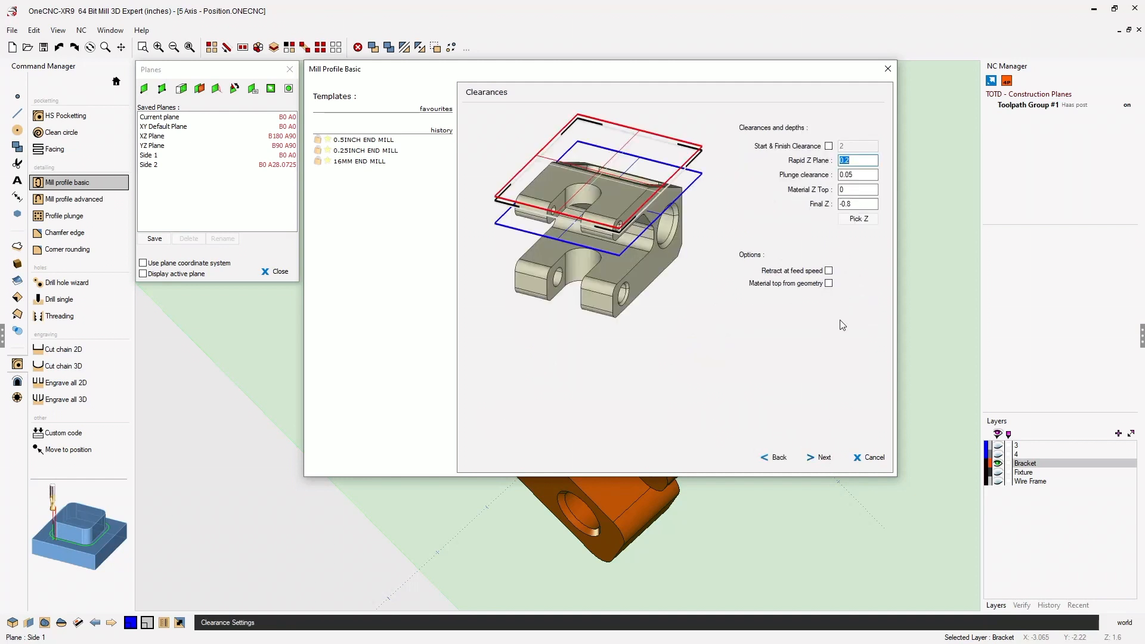
click(824, 457)
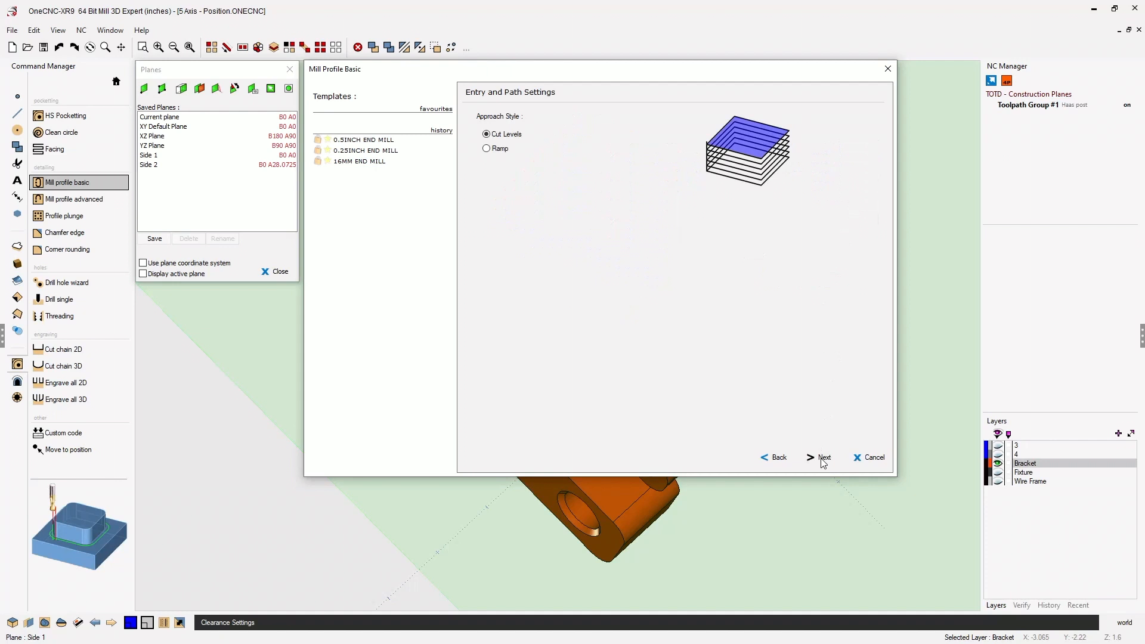
click(824, 457)
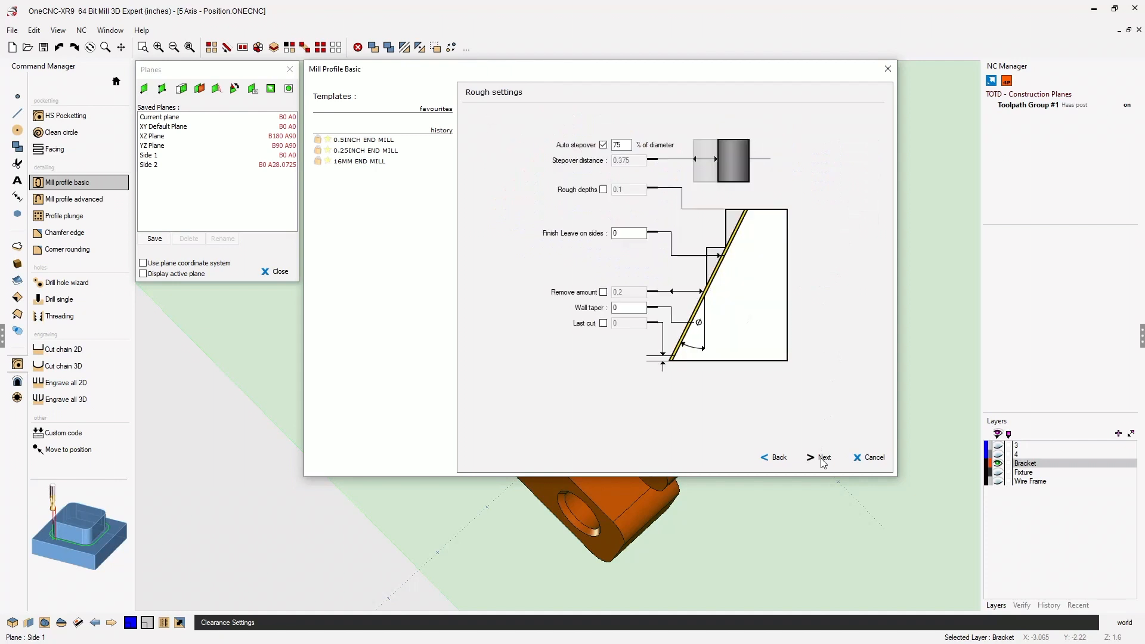
click(824, 457)
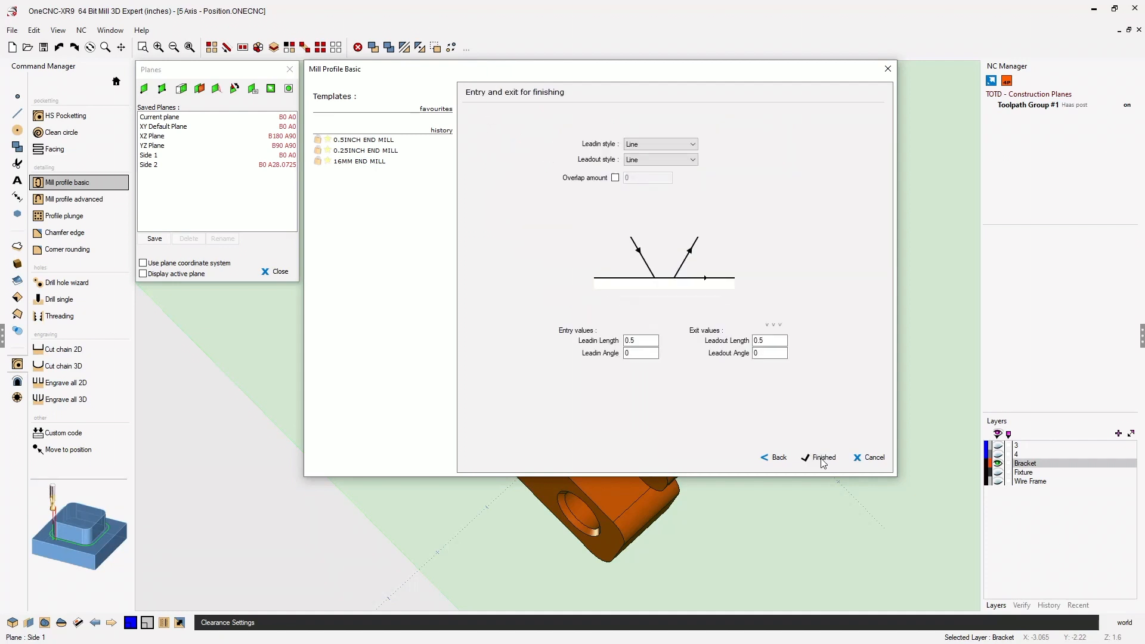
click(823, 457)
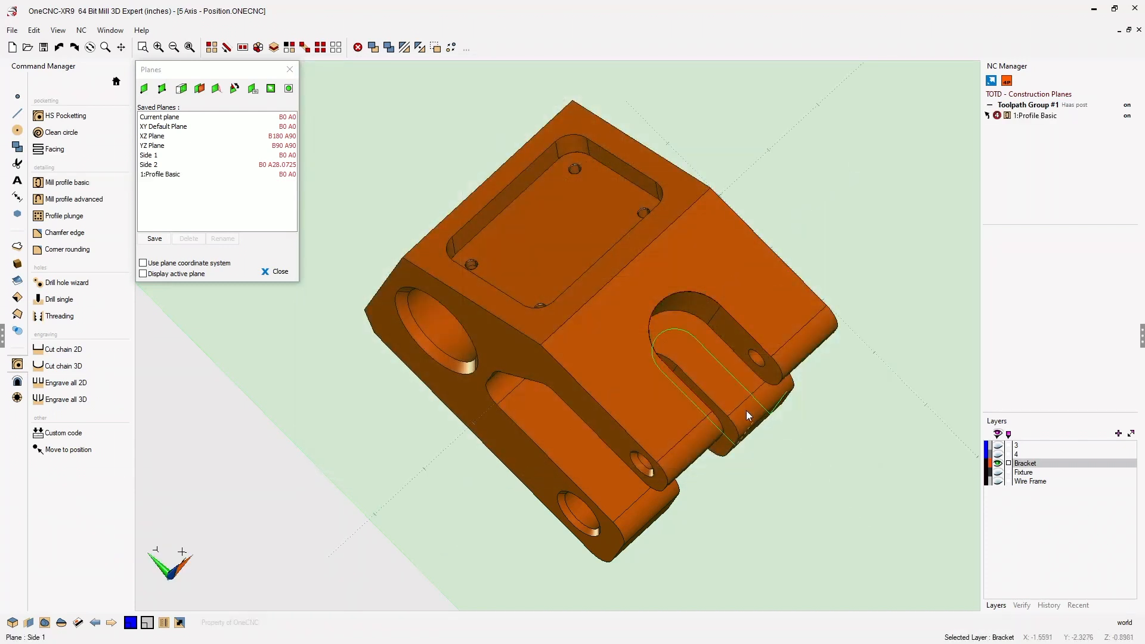
mouse_move(673, 240)
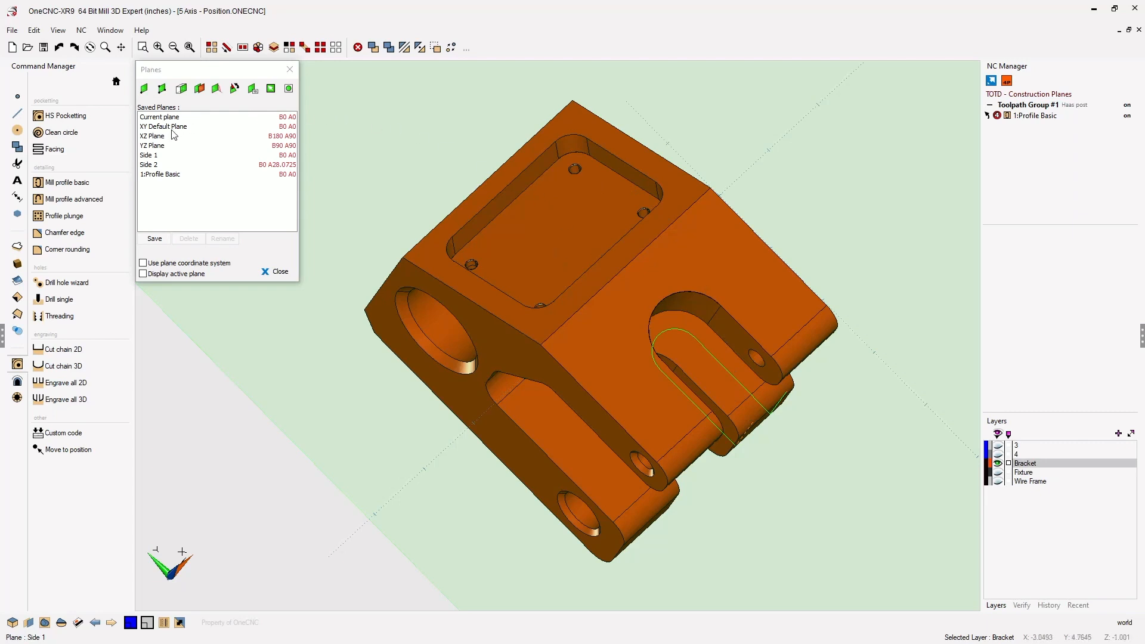
Step: On Side 2, create 2:Mill Pocketting using the 0.375 inch end mill and ramp zigzag entry
click(149, 165)
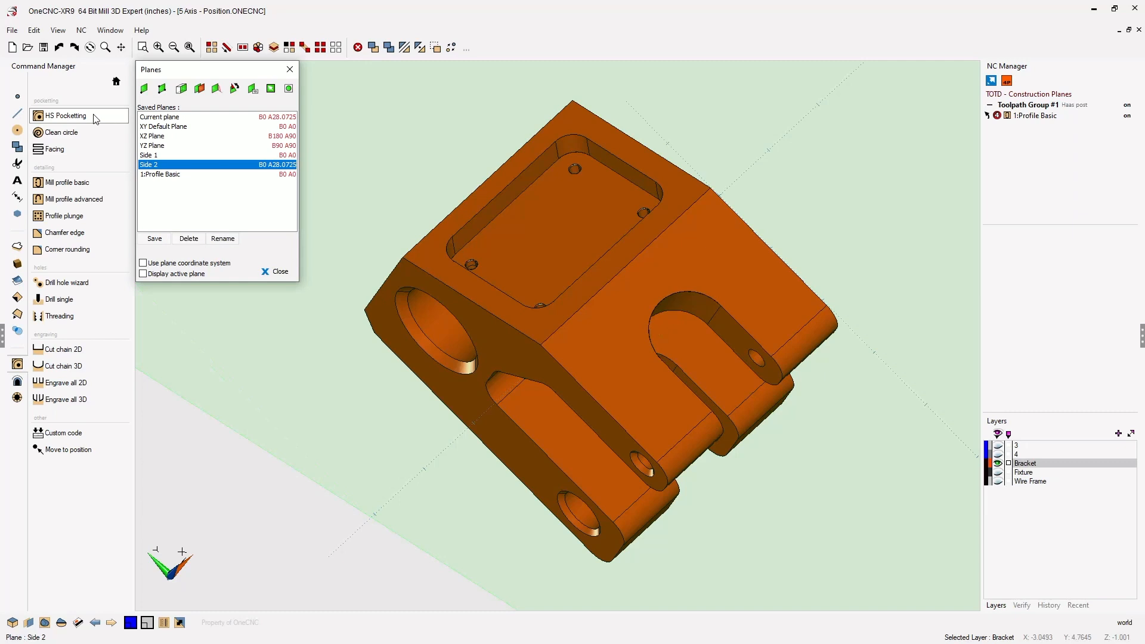
click(64, 115)
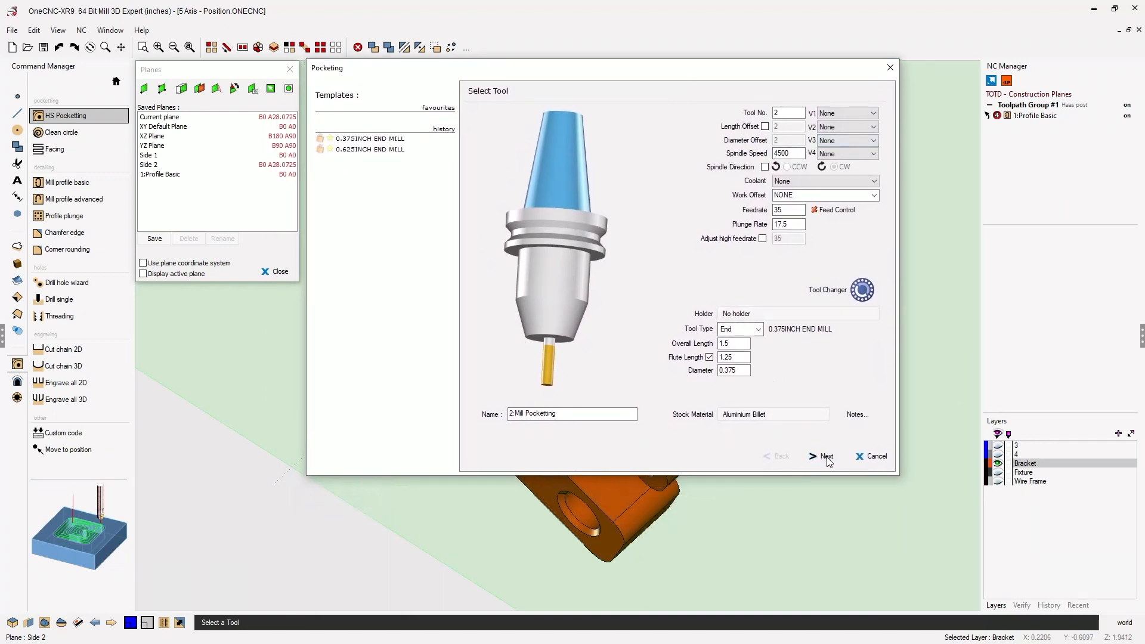
click(826, 456)
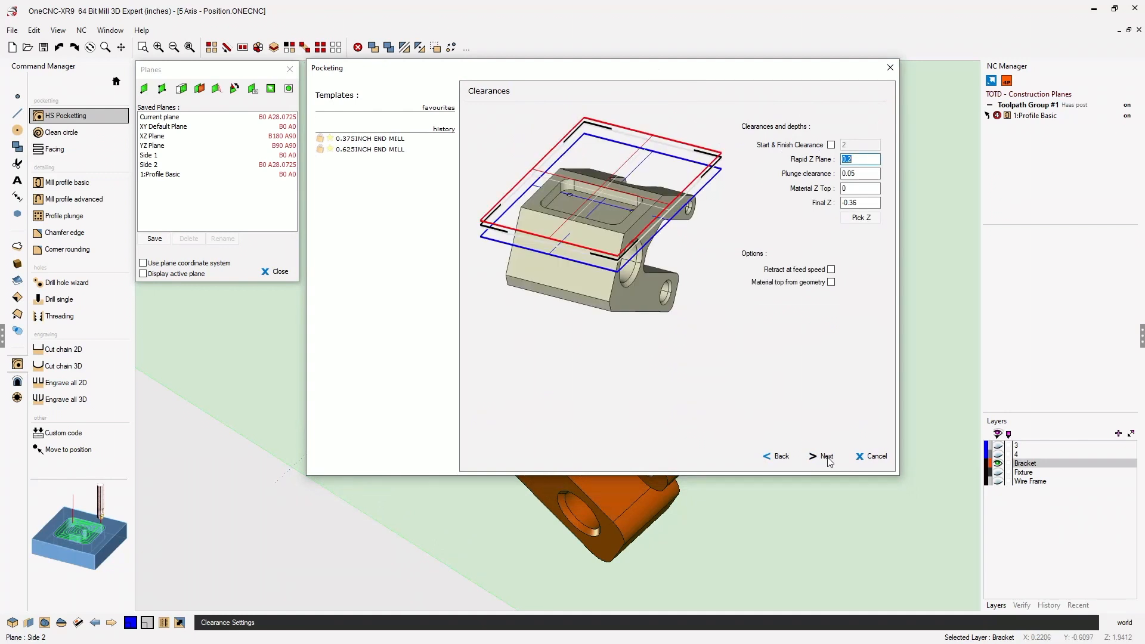
click(827, 456)
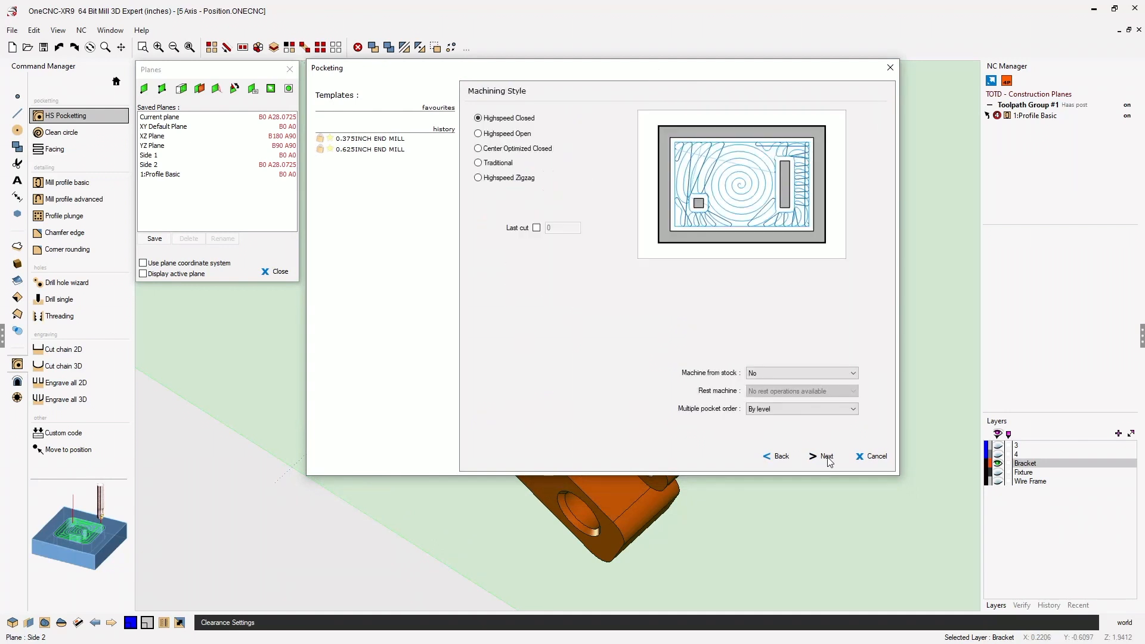
click(827, 456)
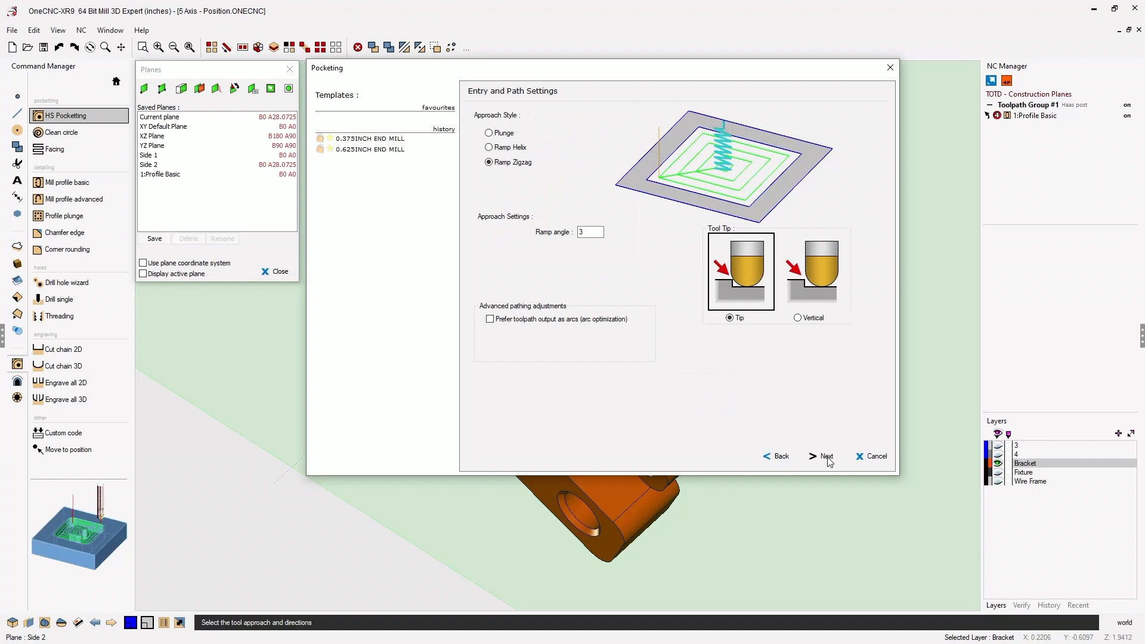
click(826, 456)
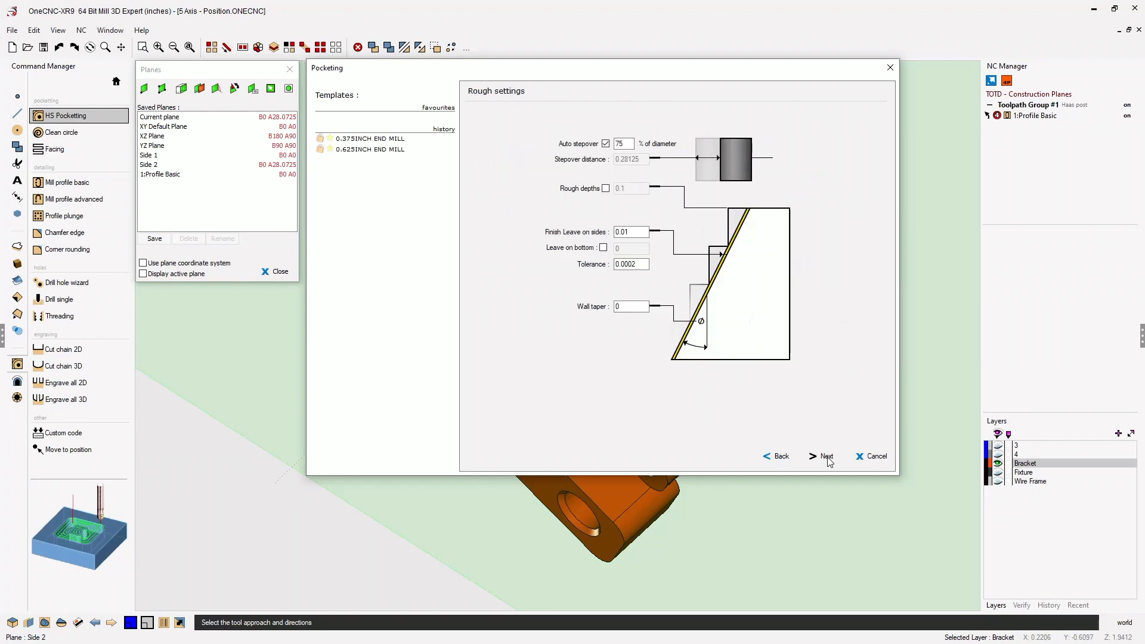
click(826, 456)
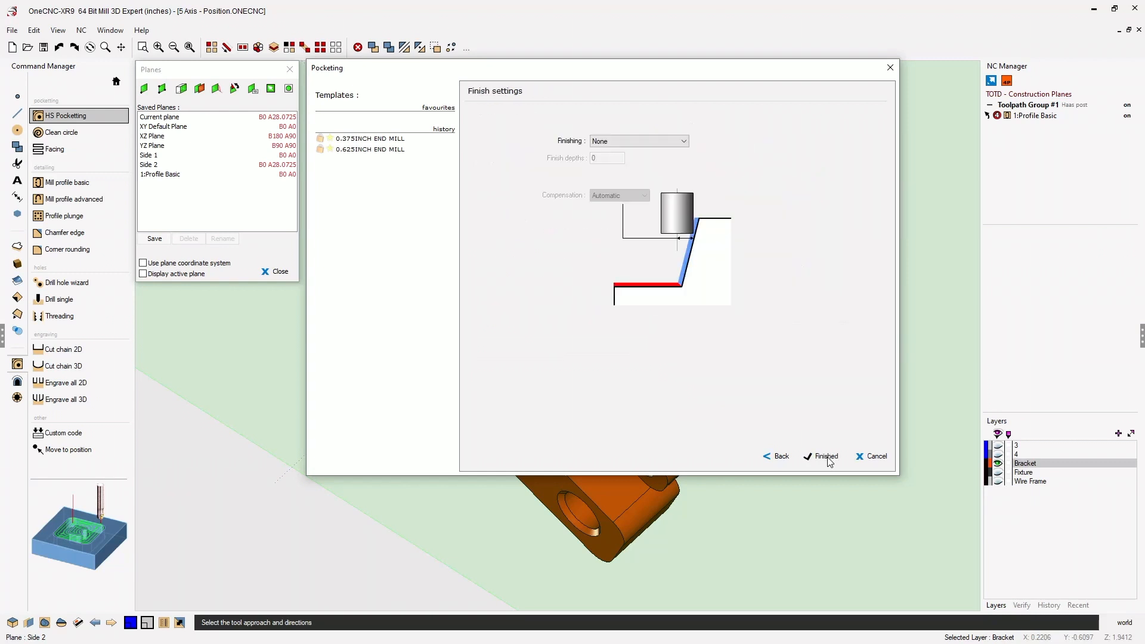
click(826, 456)
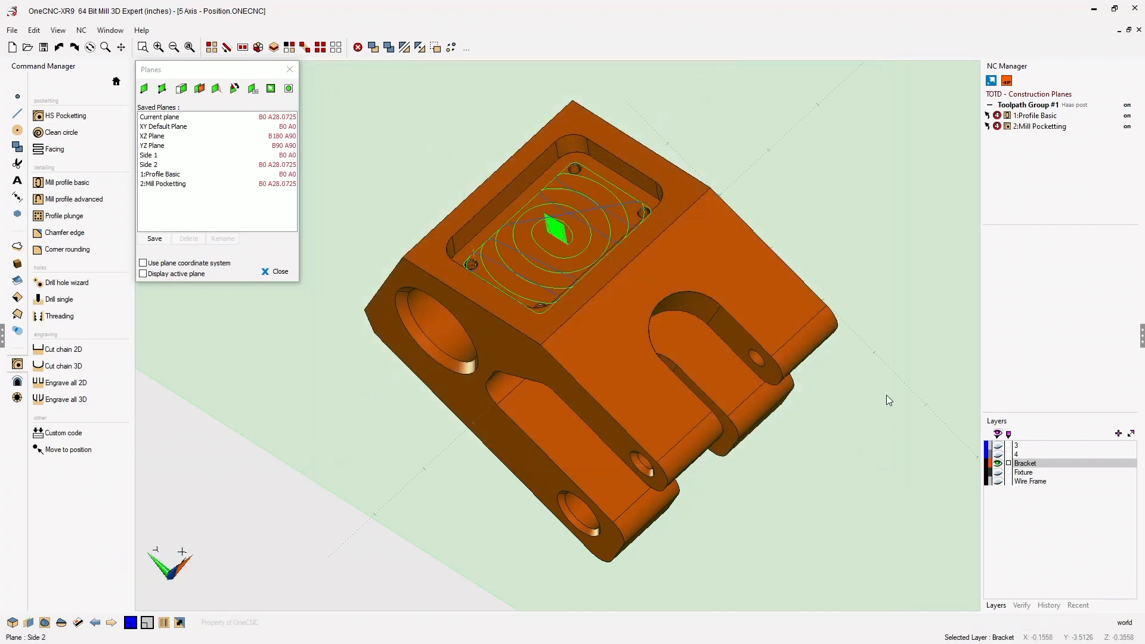
mouse_move(828, 362)
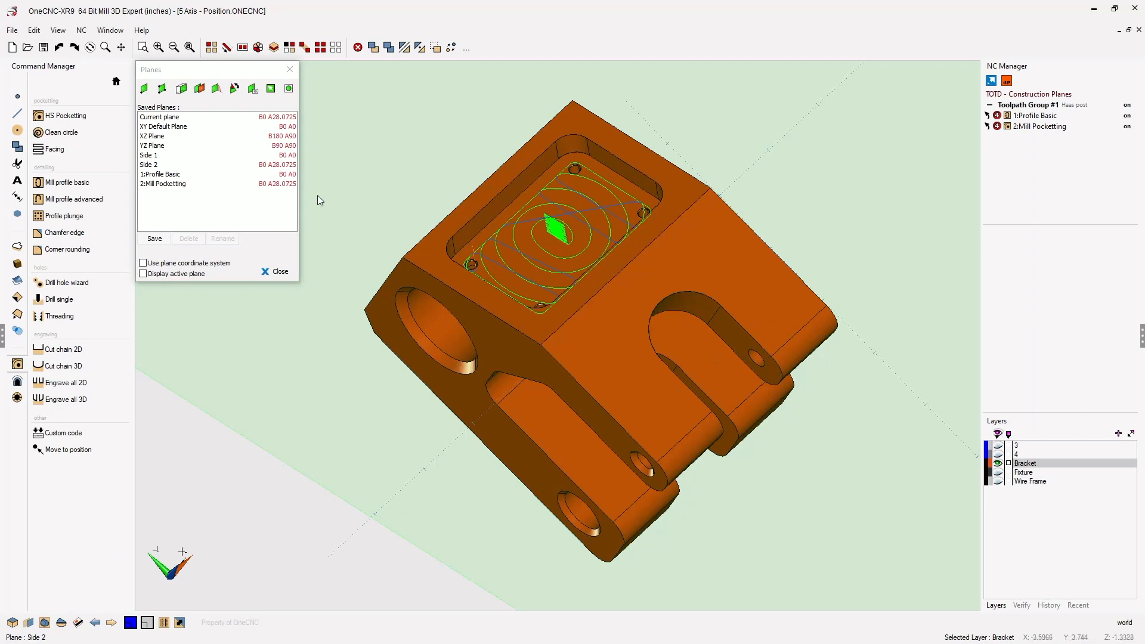
click(161, 155)
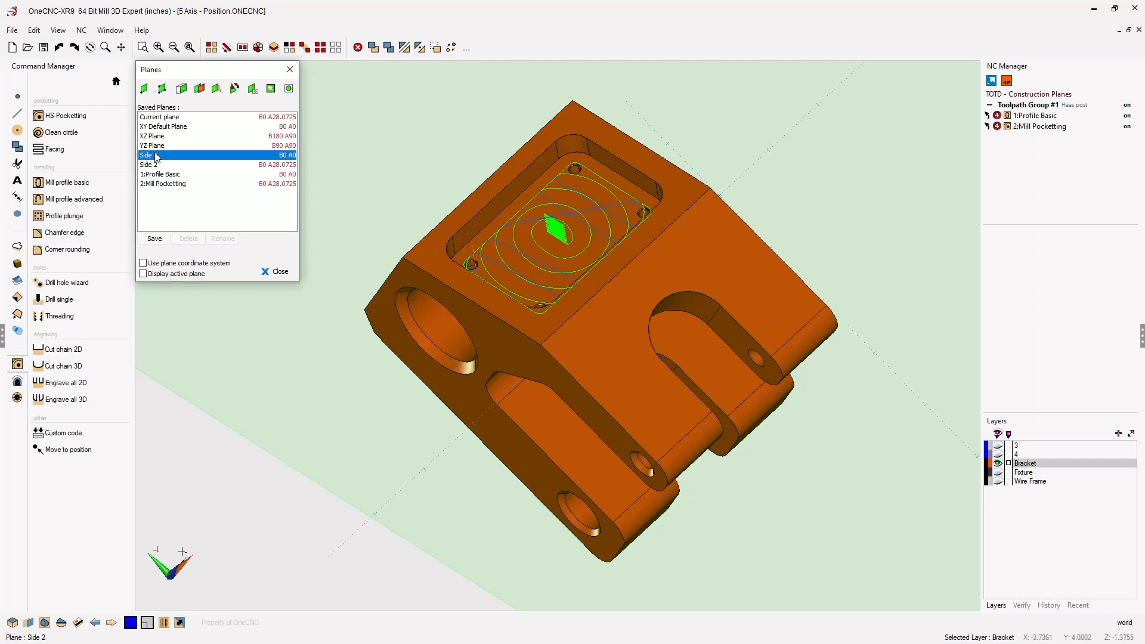
click(149, 164)
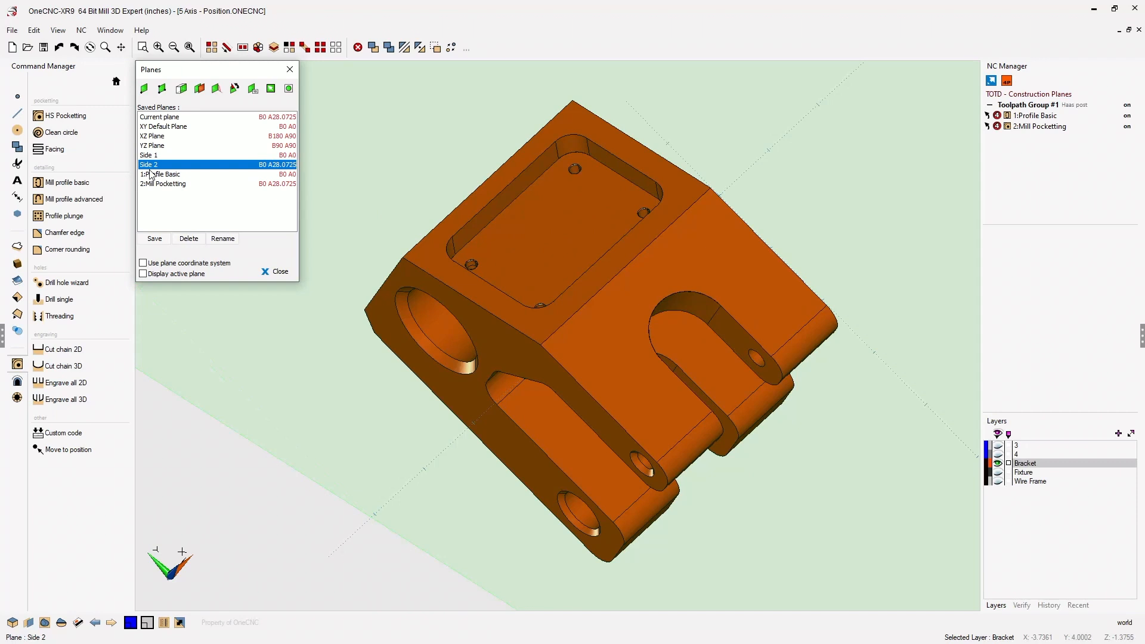
mouse_move(157, 177)
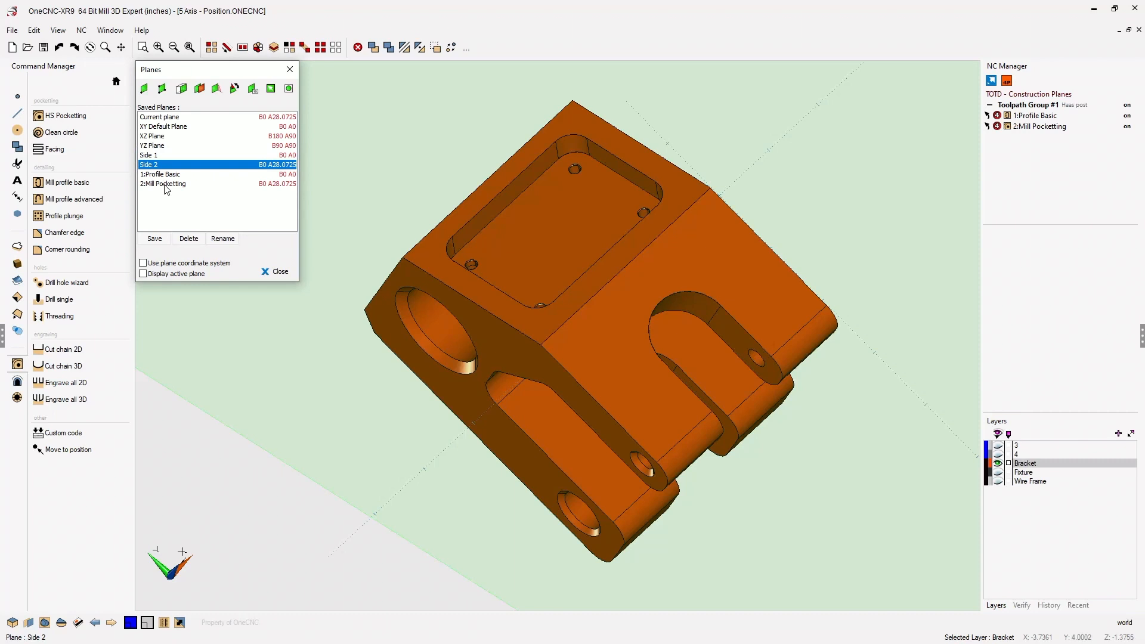
Step: Delete the saved planes 2:Mill Pocketting and 1:Profile Basic
click(162, 183)
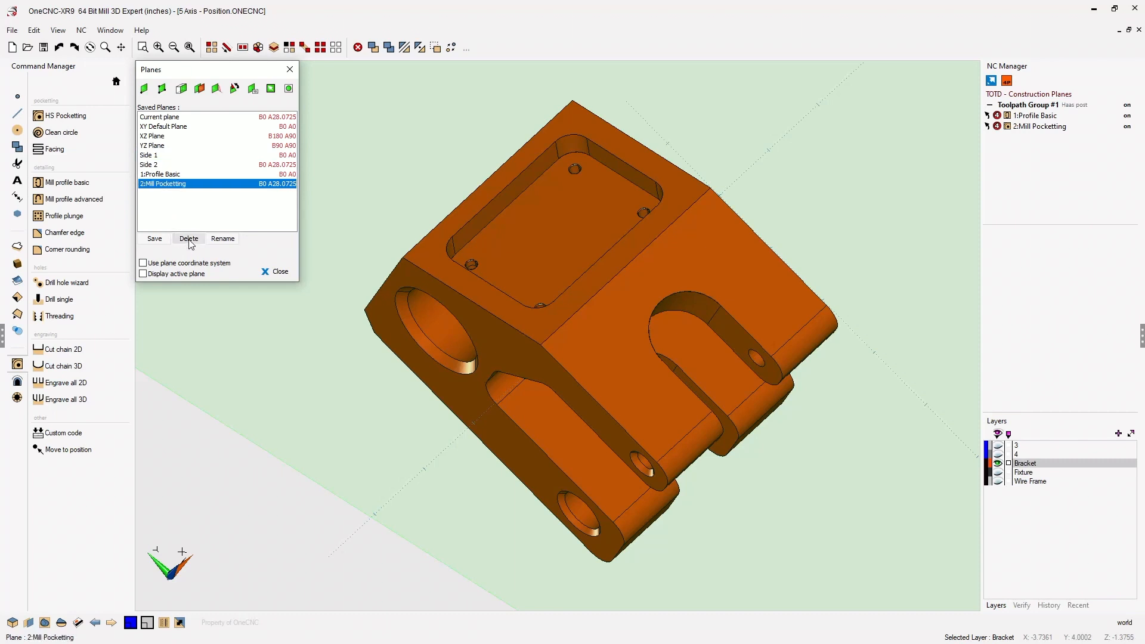
click(189, 239)
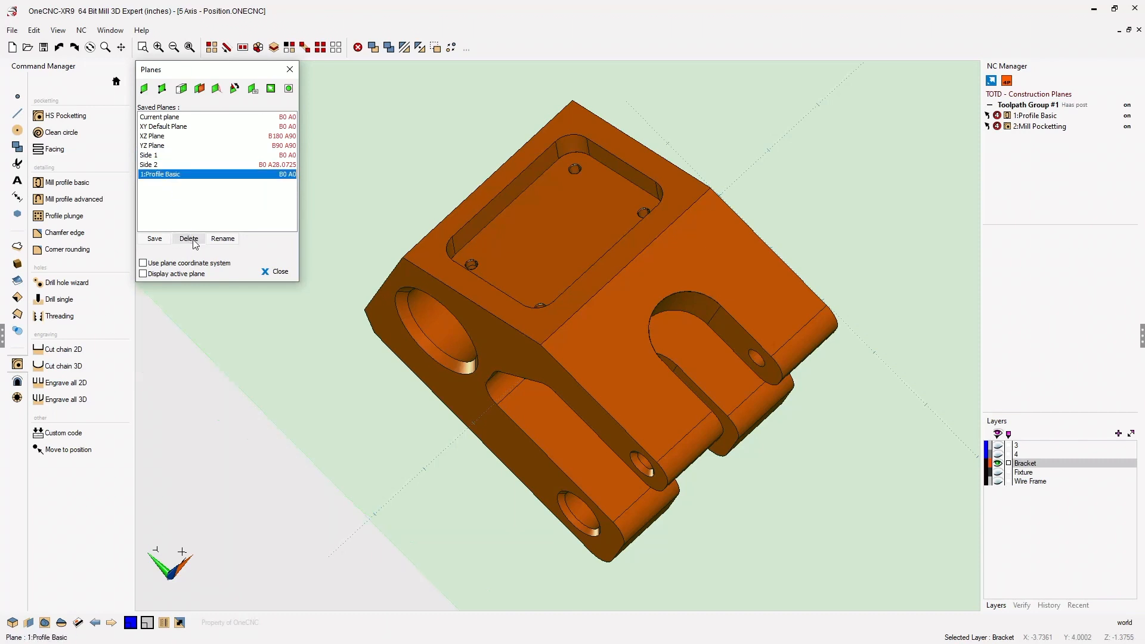
click(188, 238)
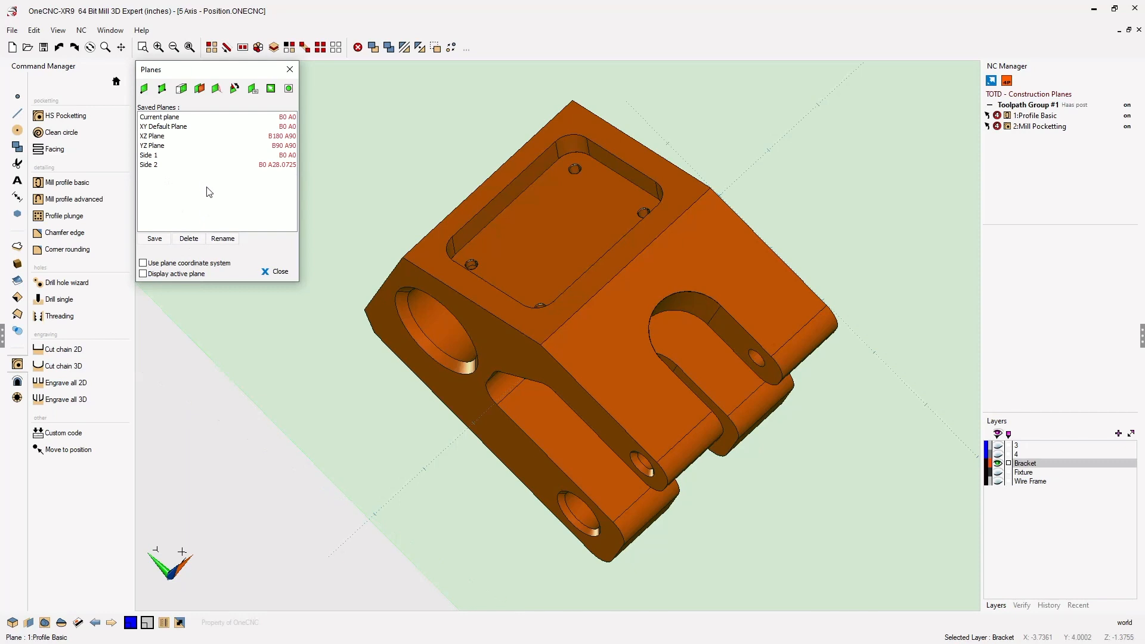
mouse_move(207, 192)
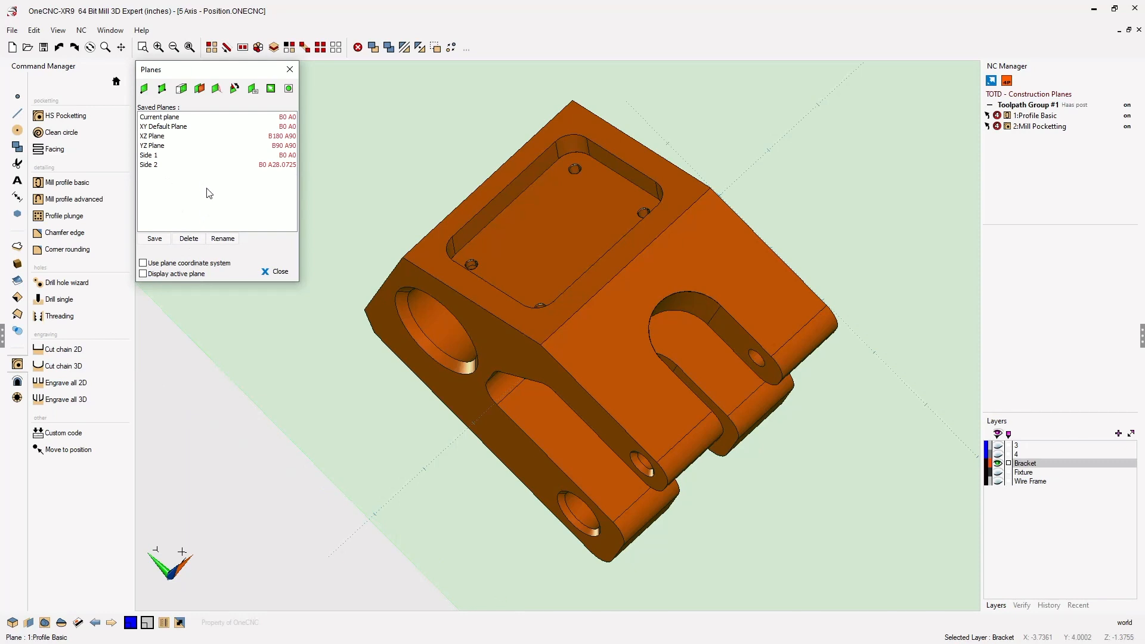